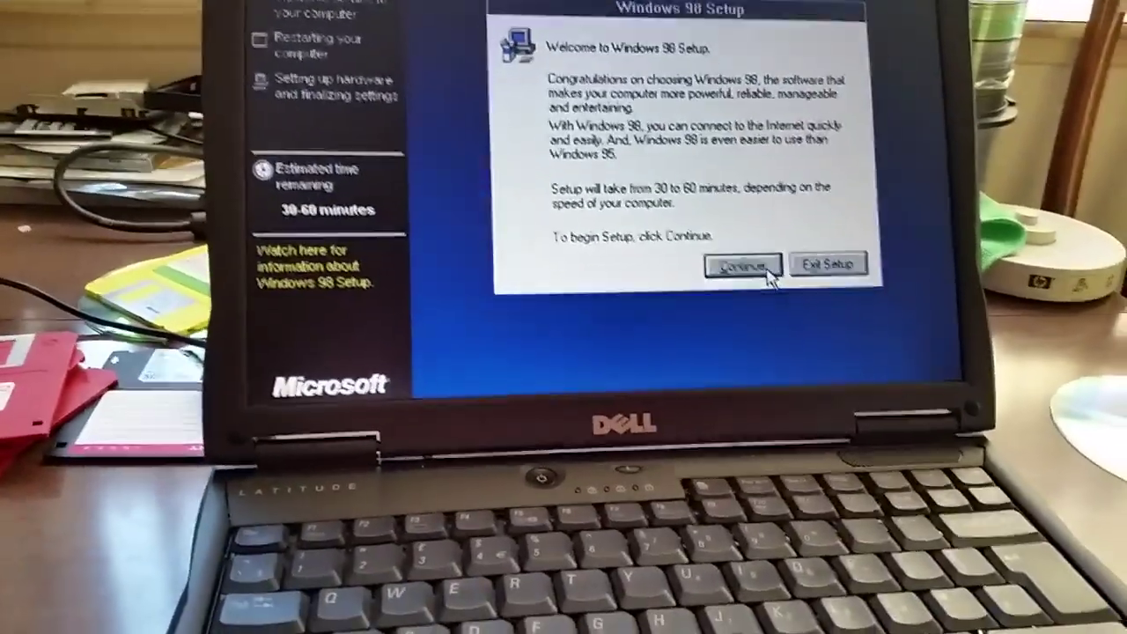
Step: Continue past the Welcome to Windows 98 Setup dialog to start the setup wizard
click(743, 265)
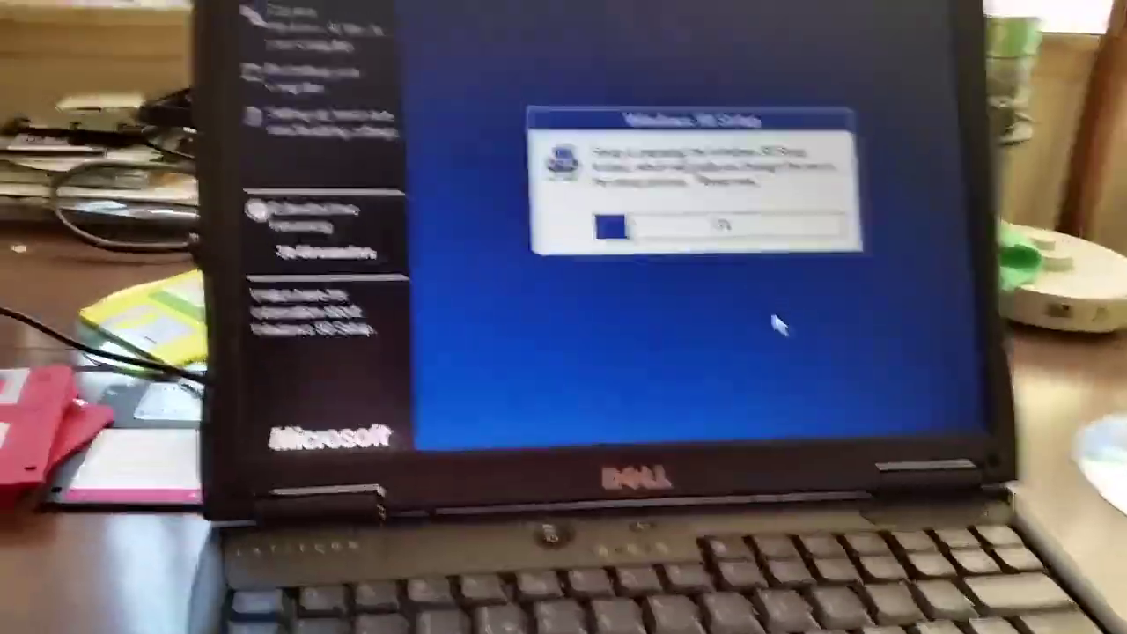